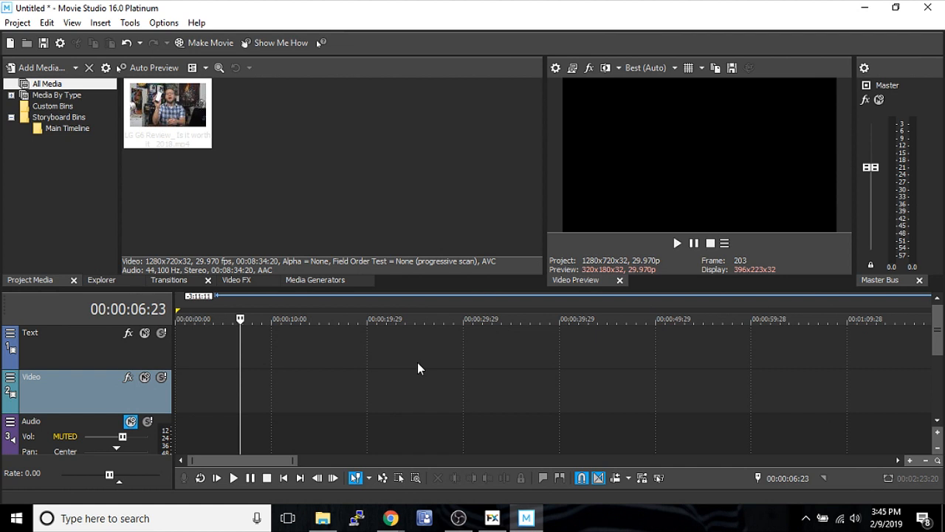
mouse_move(229, 226)
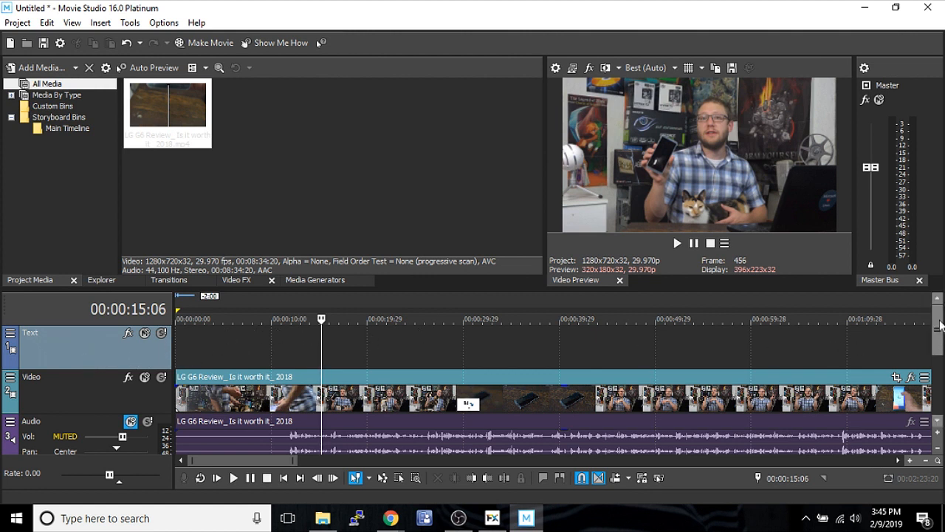
- Insert a video track above the Text track from its header menu, making Text track 2
right_click(67, 347)
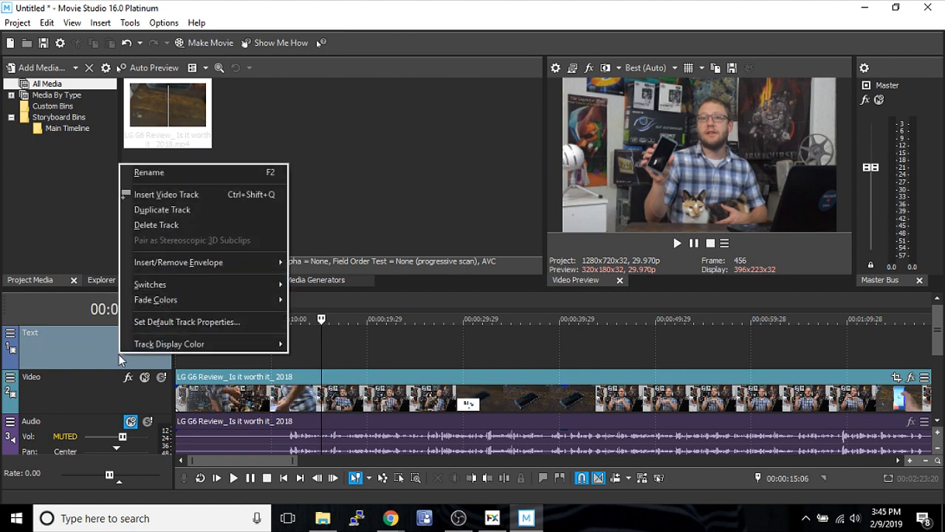
left_click(169, 343)
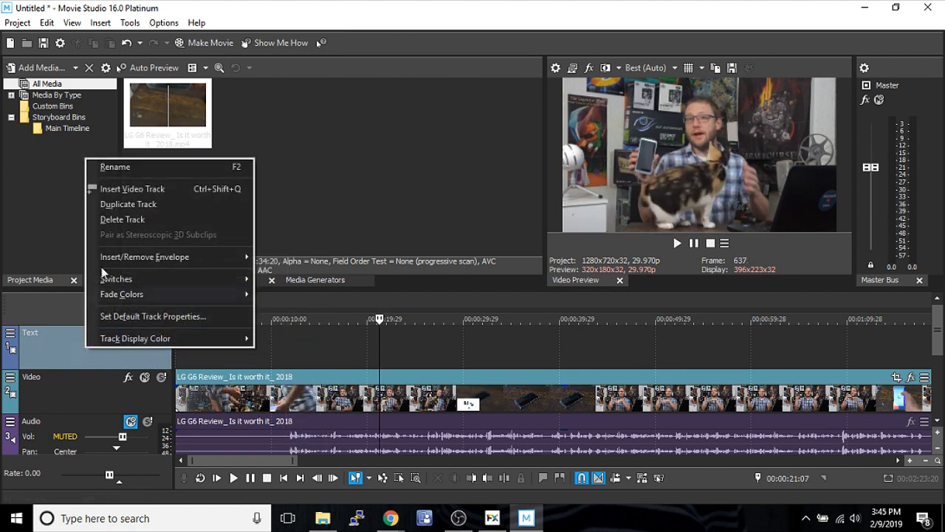
left_click(133, 188)
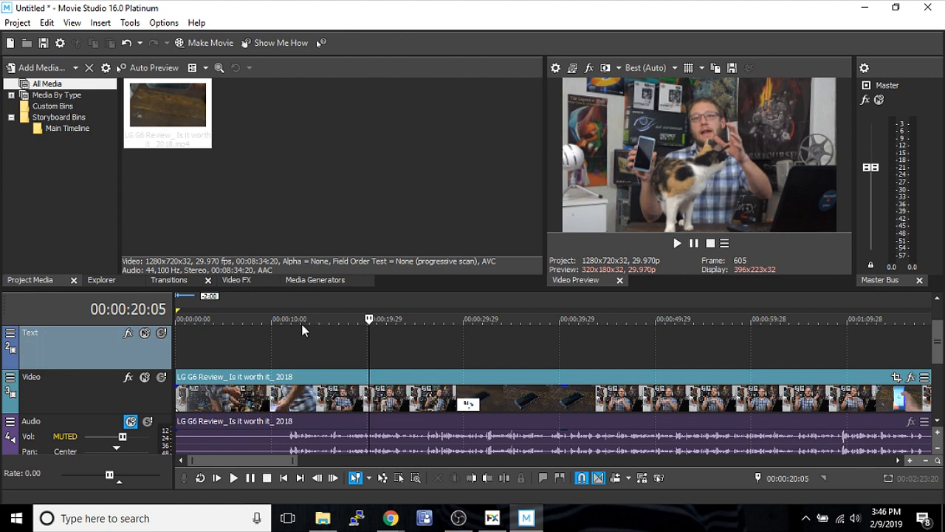
- Add the Titles & Text generator from Media Generators onto the Text track
left_click(315, 279)
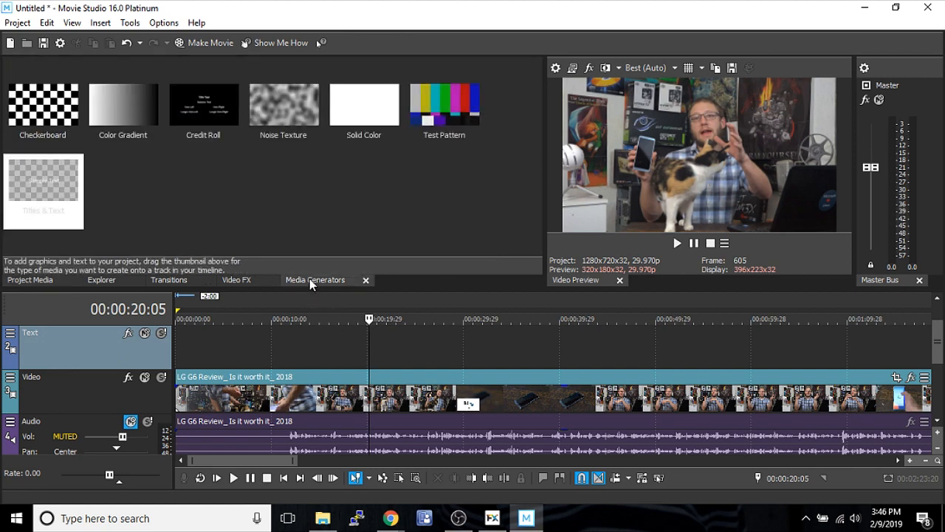
mouse_move(317, 228)
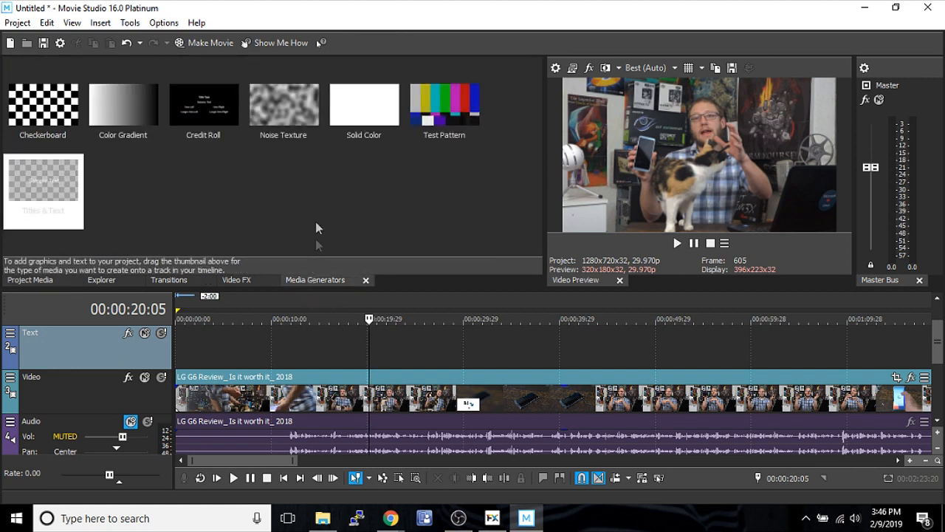
left_click(43, 191)
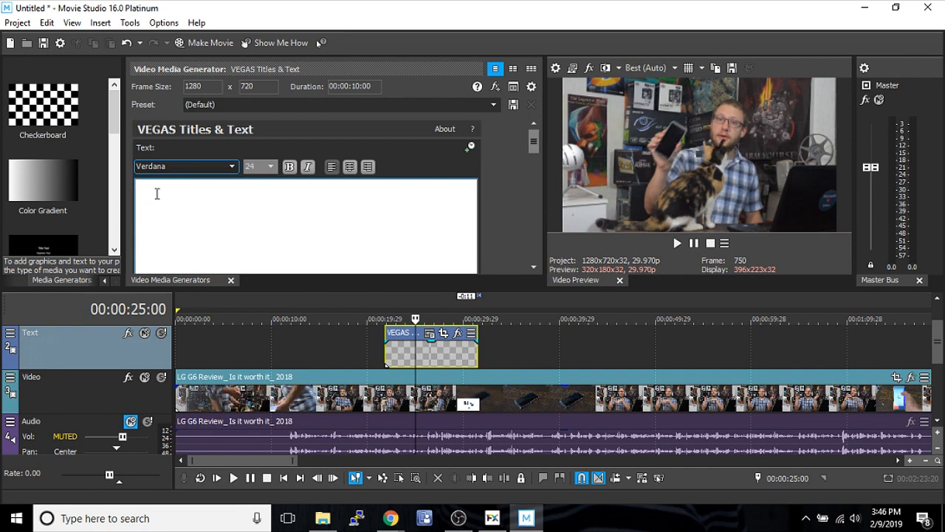
- Enter 'STUFF' as the title and apply the Year supply of fairy cakes font
type("STuff")
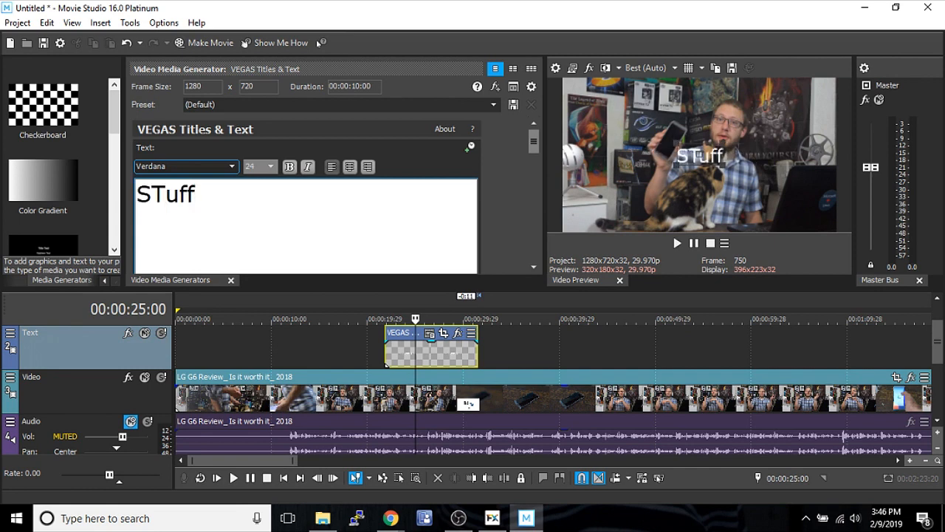
key("BackSpace")
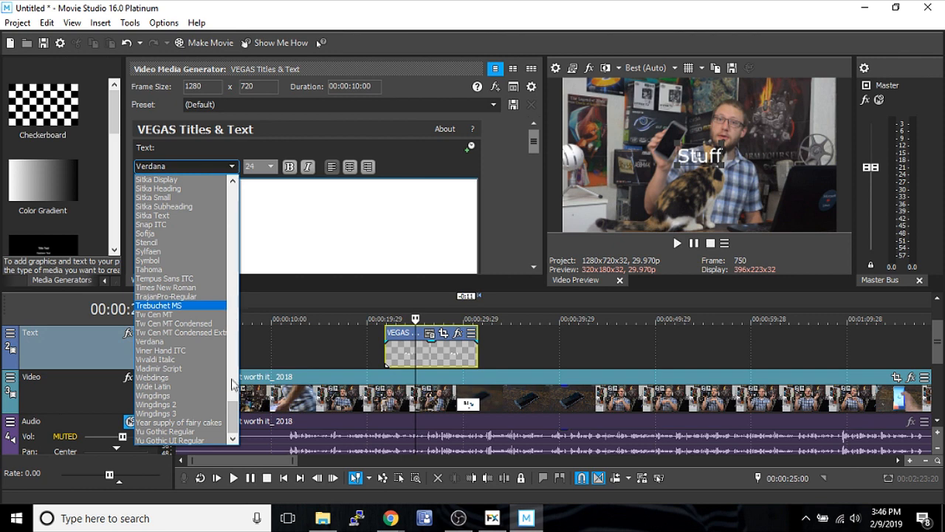
left_click(179, 421)
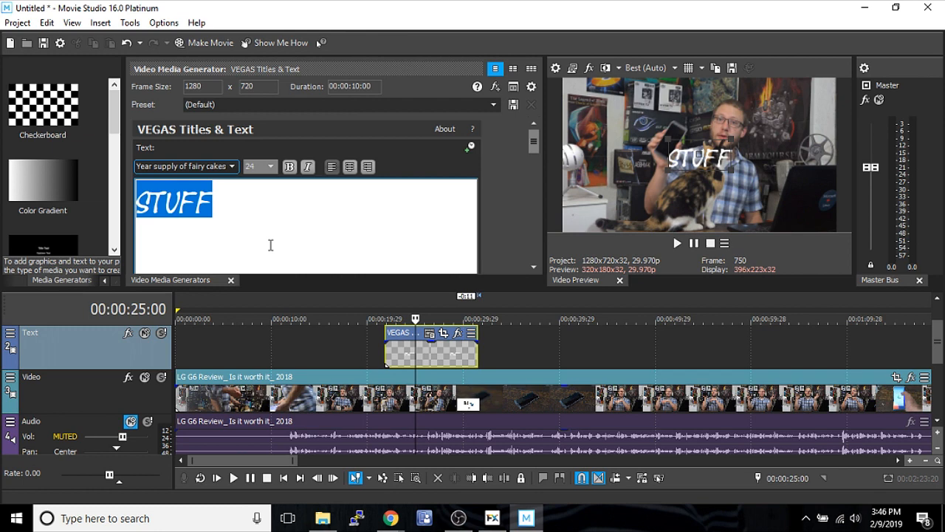
mouse_move(245, 220)
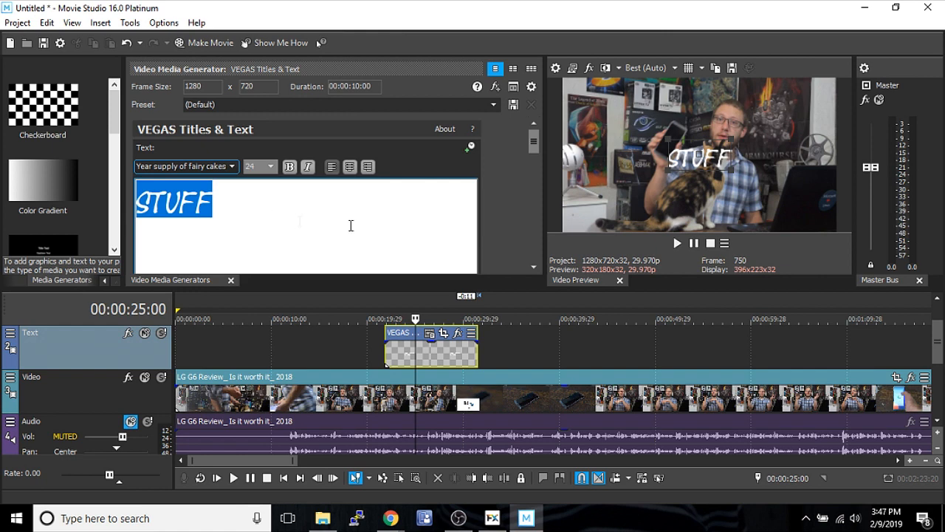
mouse_move(547, 156)
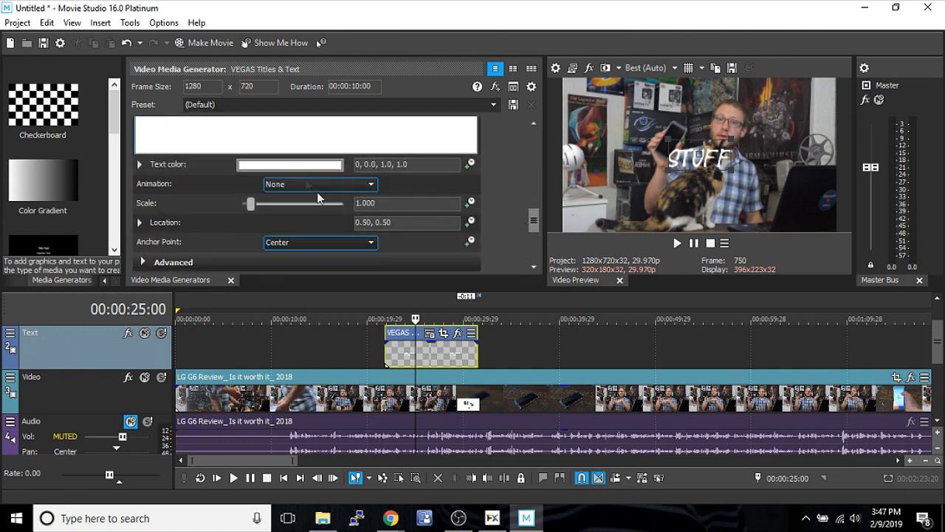
- Scale the STUFF title to about 1.447 and drag it to the frame's lower right
left_click_drag(250, 203, 256, 203)
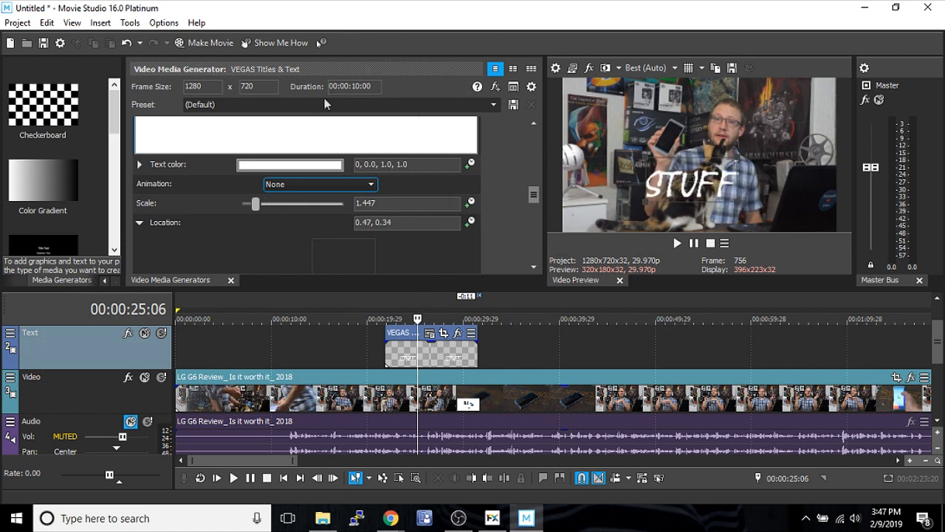
mouse_move(341, 102)
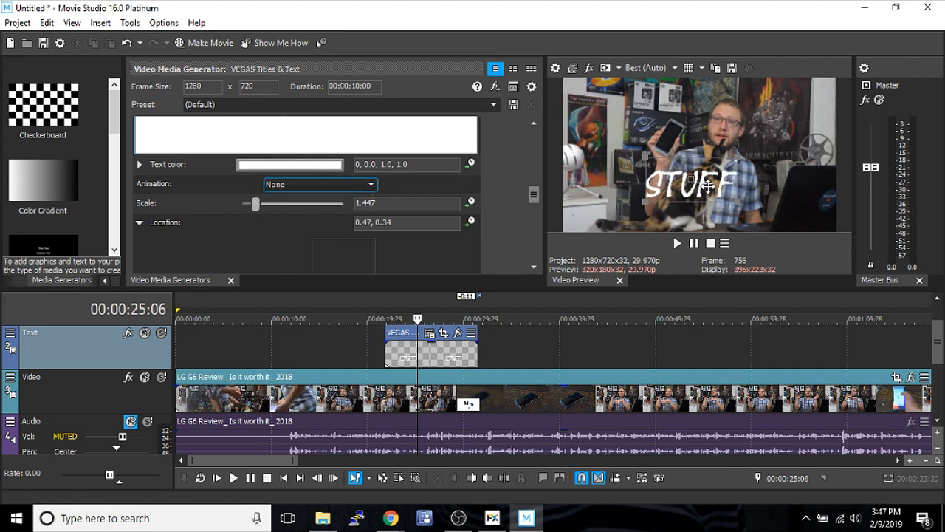
left_click_drag(690, 187, 772, 196)
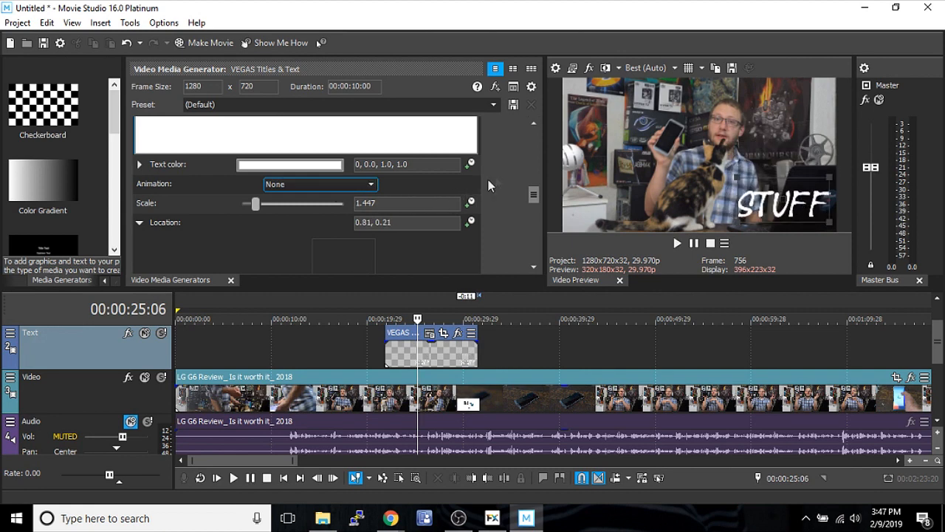
scroll("down", 3)
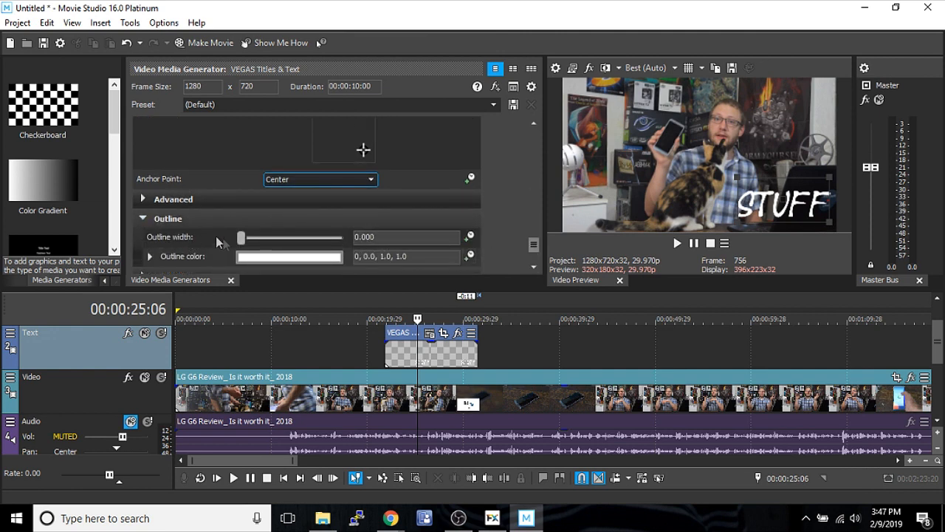
- Set the title outline colour to black and its width to 5.51
left_click(289, 256)
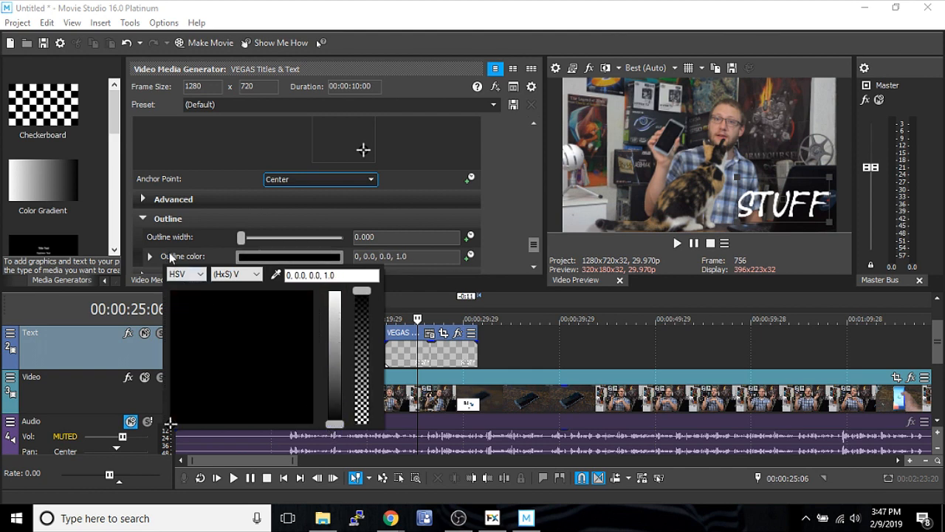
left_click_drag(241, 237, 269, 237)
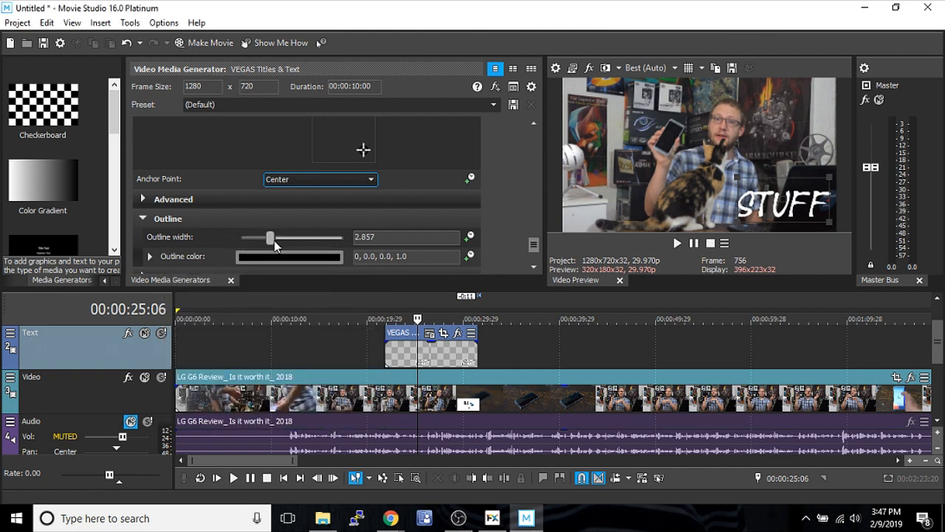
left_click_drag(271, 237, 342, 237)
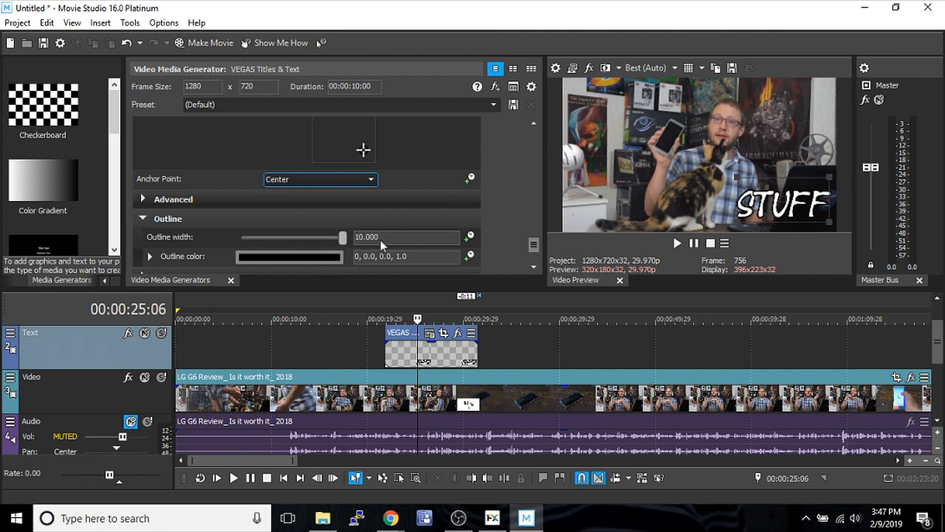
left_click_drag(342, 237, 297, 237)
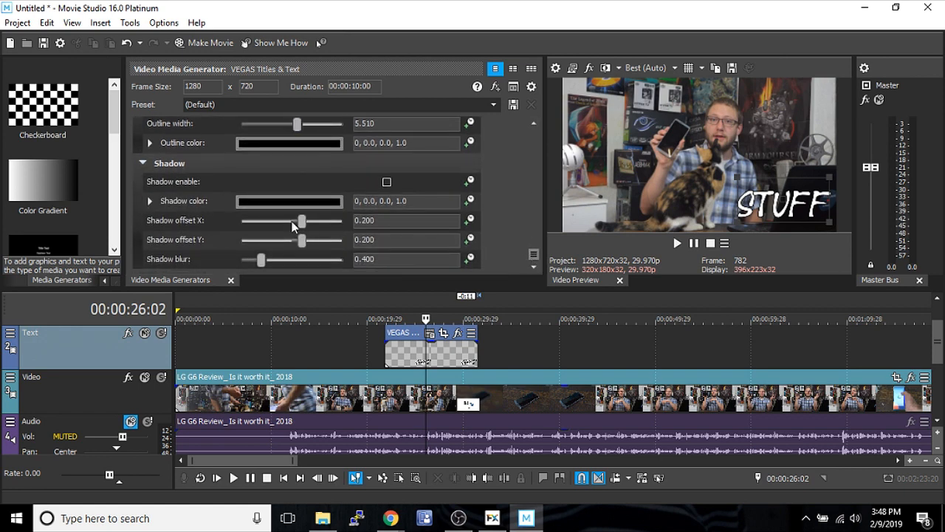
- Enable the title's drop shadow and drag the title left beside the cat
left_click(386, 182)
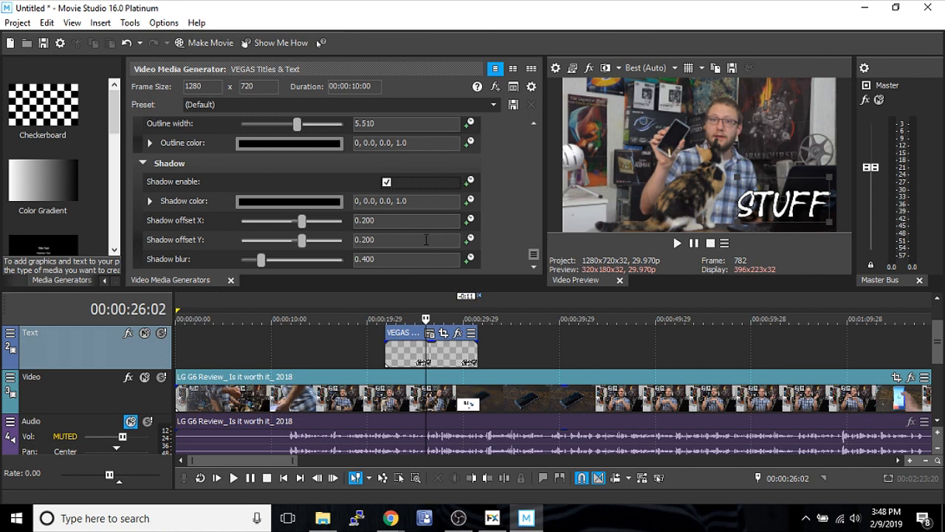
left_click(768, 201)
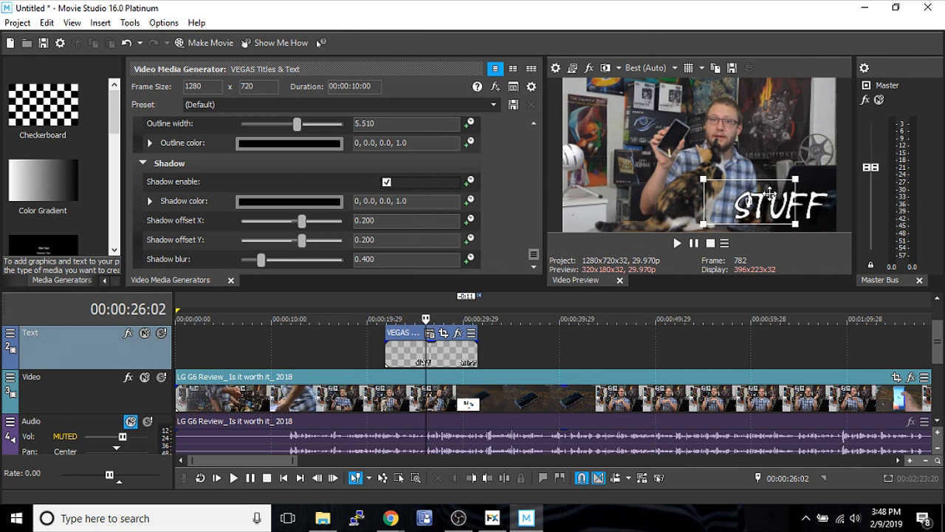
left_click_drag(770, 203, 627, 189)
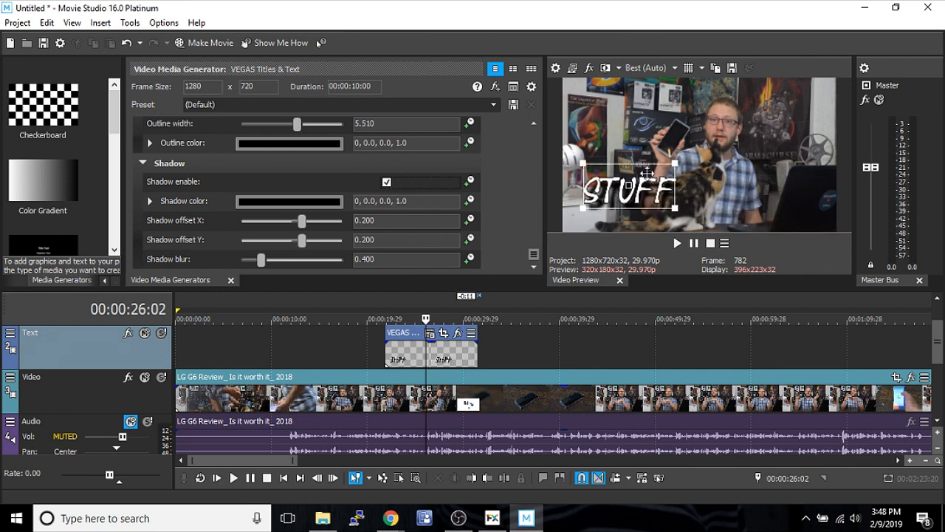
left_click_drag(625, 187, 609, 181)
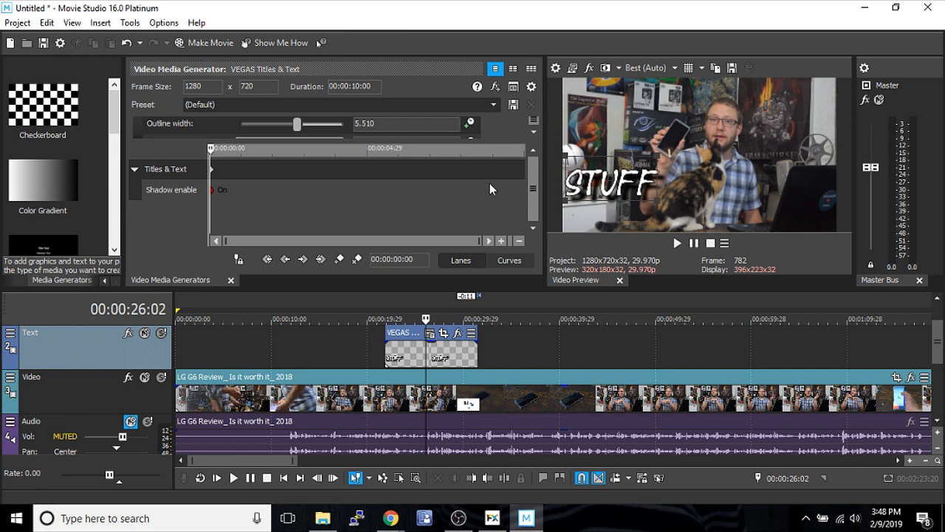
mouse_move(535, 164)
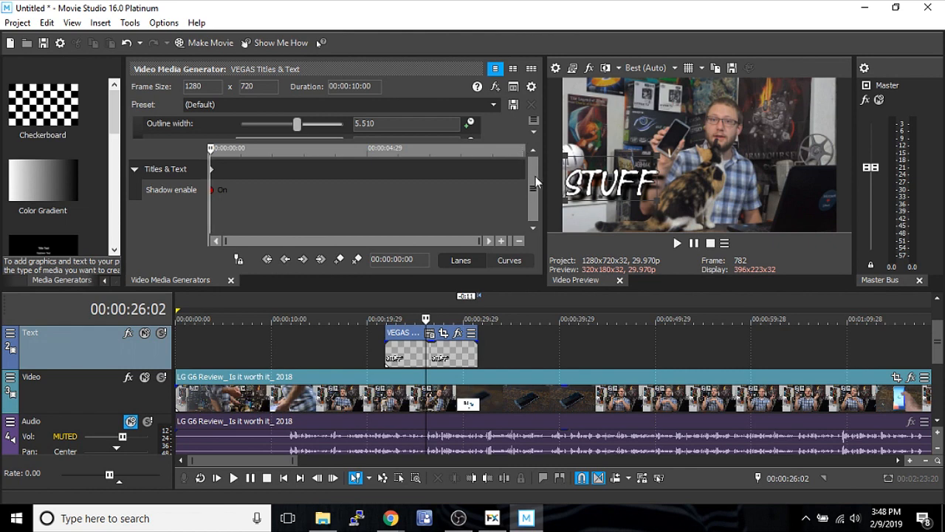
- Place the keyframe cursor at 00:00:05:15 in the title's keyframe lanes
left_click(471, 149)
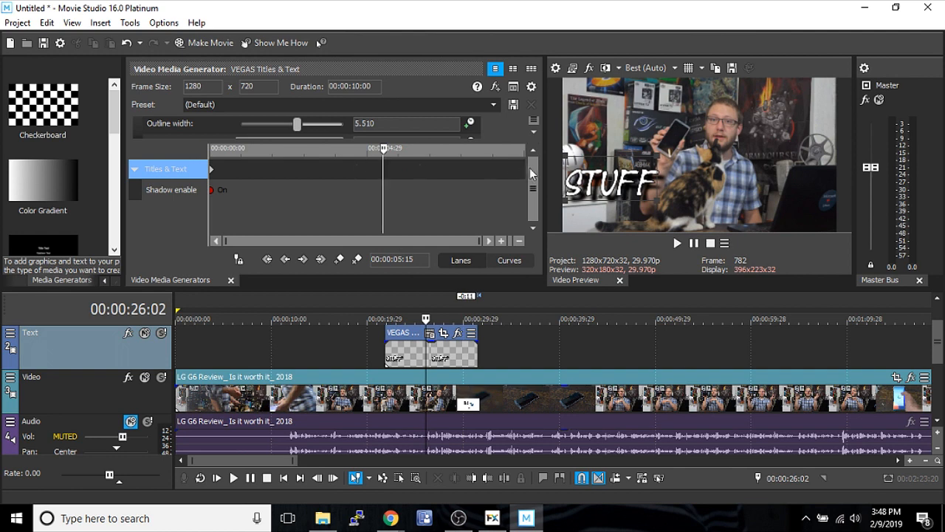
mouse_move(237, 253)
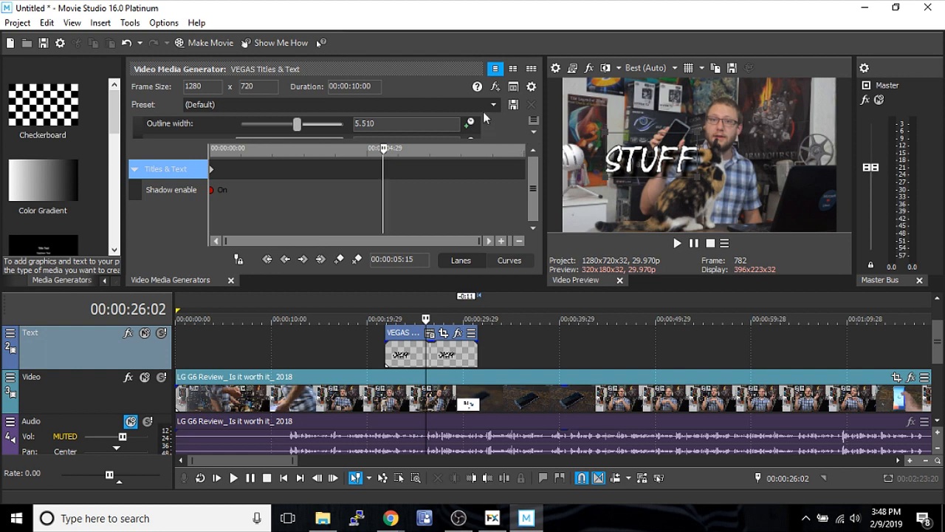
- Choose the Fly In preset from the generator's Preset dropdown
left_click(493, 104)
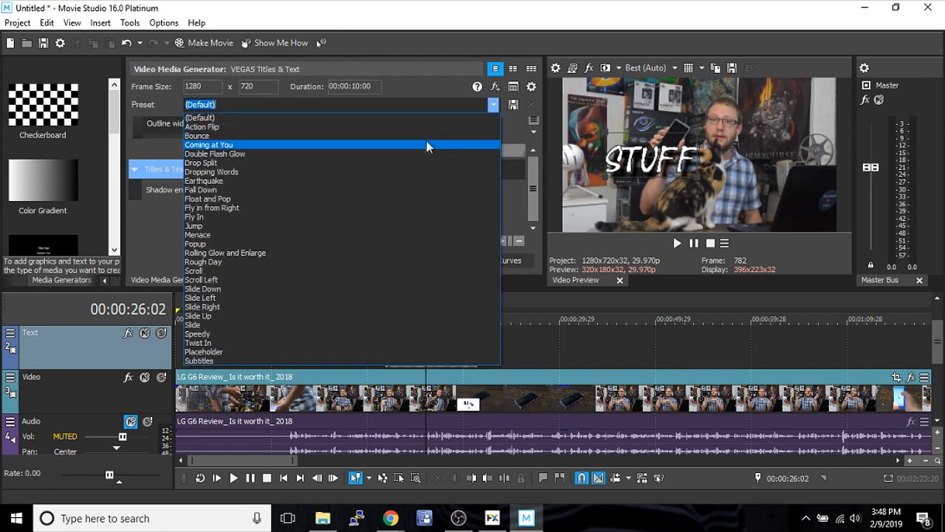
mouse_move(331, 243)
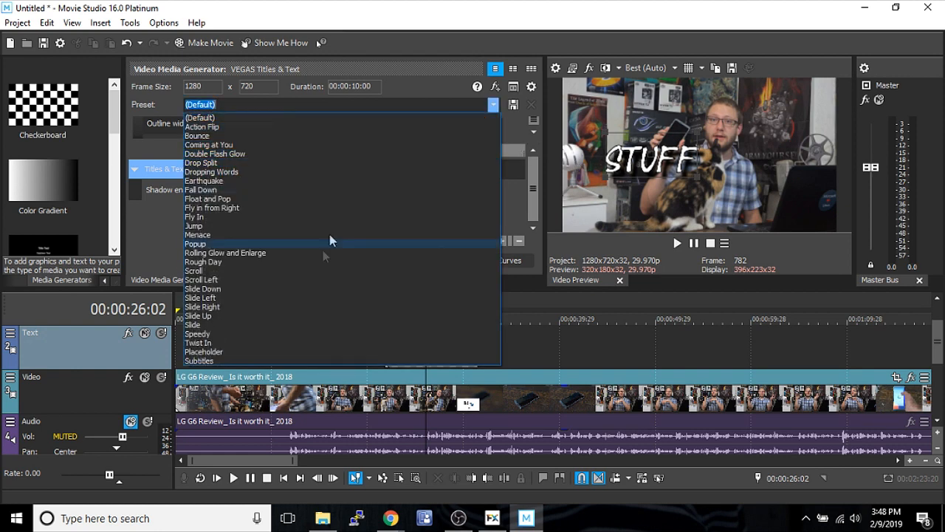
mouse_move(310, 234)
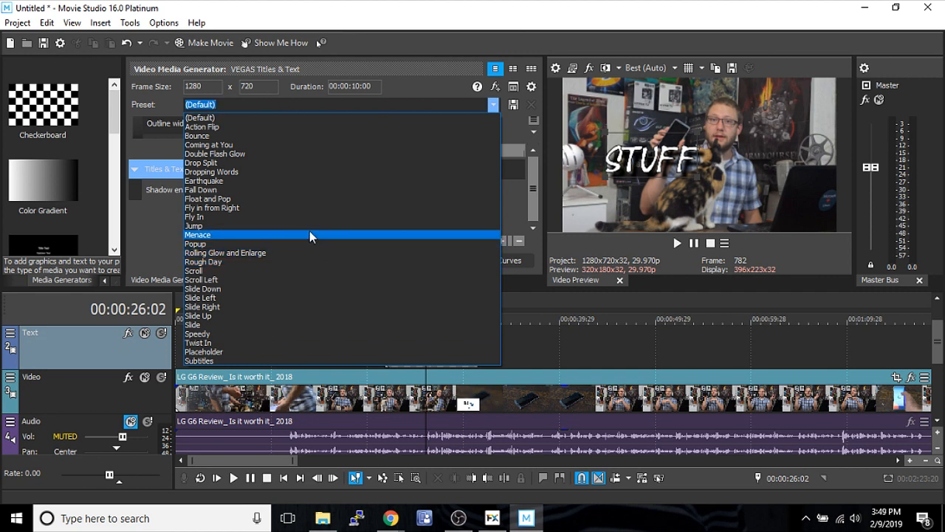
left_click(212, 207)
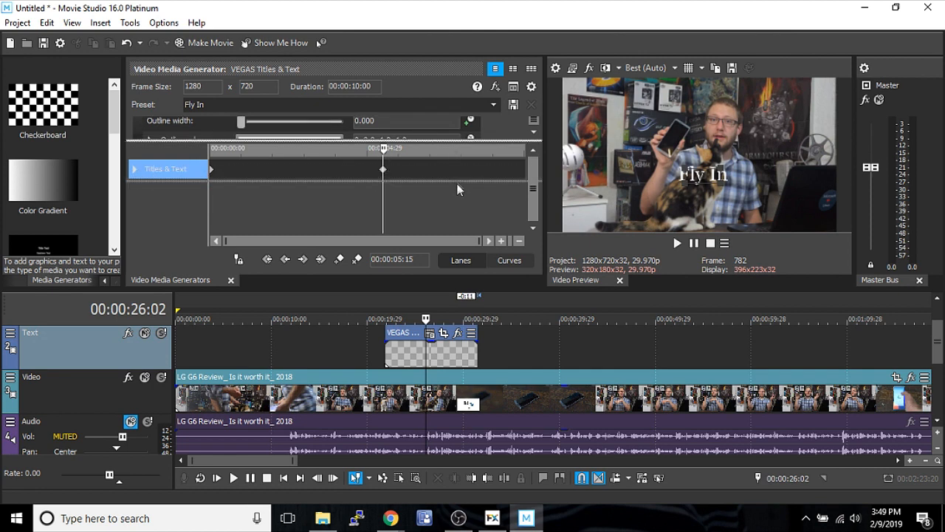
mouse_move(465, 232)
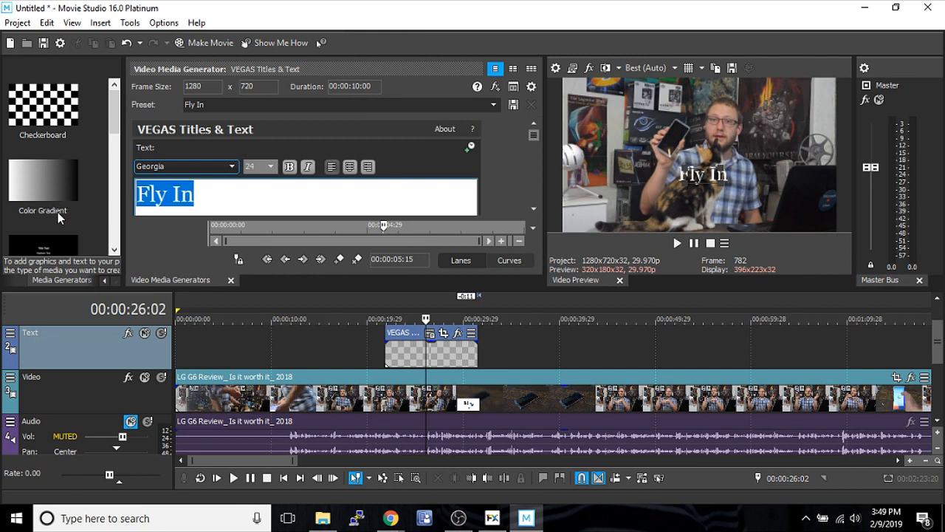
- Change the title text to 'Changes' and preview the playback
type("Changes")
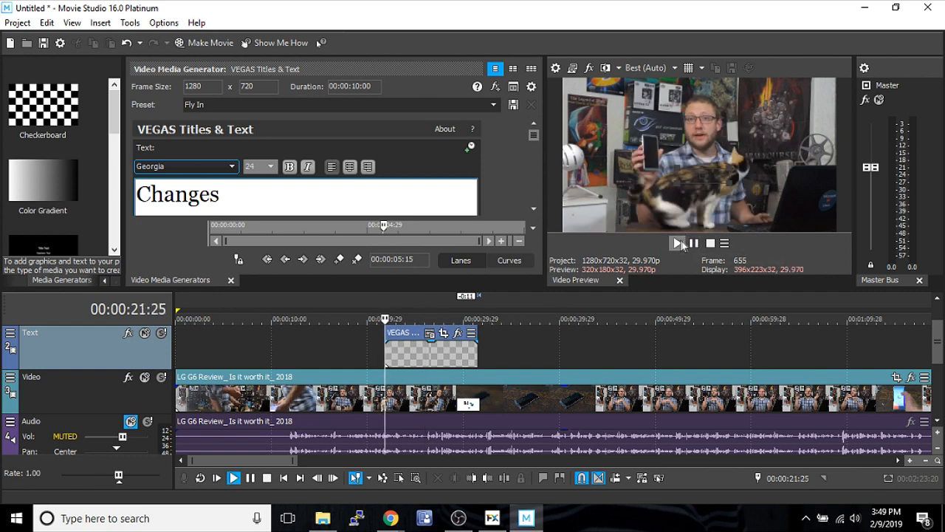
left_click(676, 243)
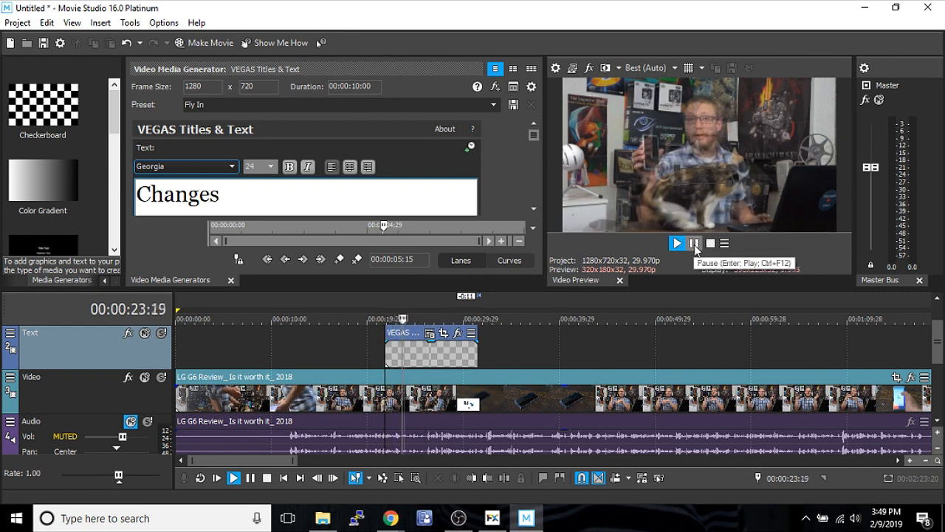
left_click(694, 243)
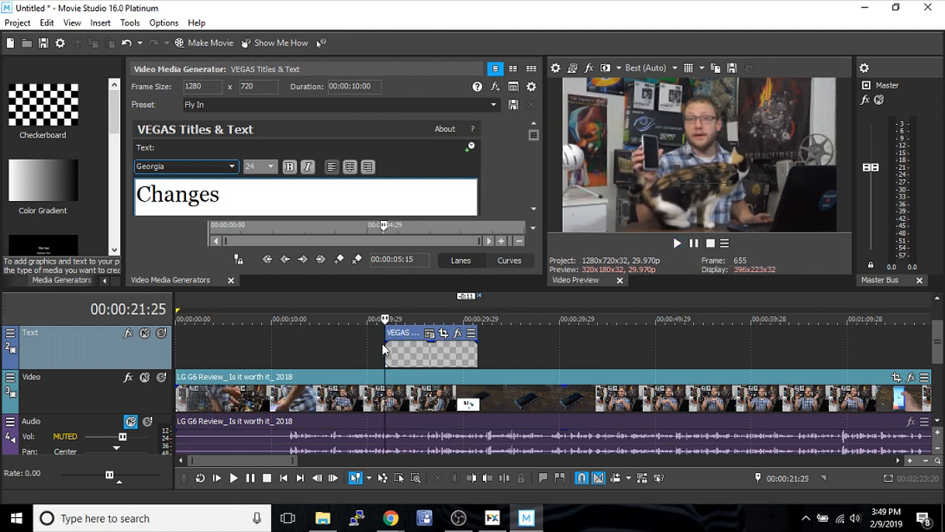
mouse_move(677, 242)
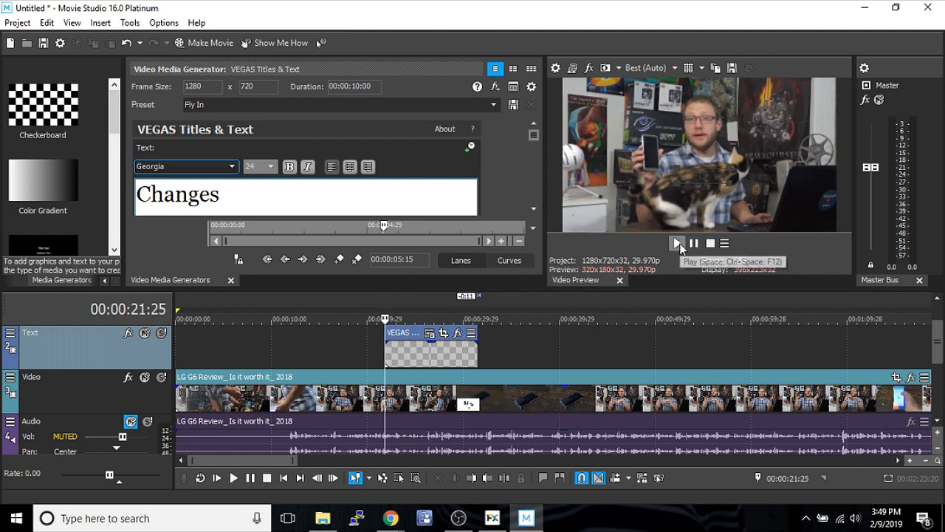
- Set preview quality to Good (Auto) and replay the title animation
left_click(650, 68)
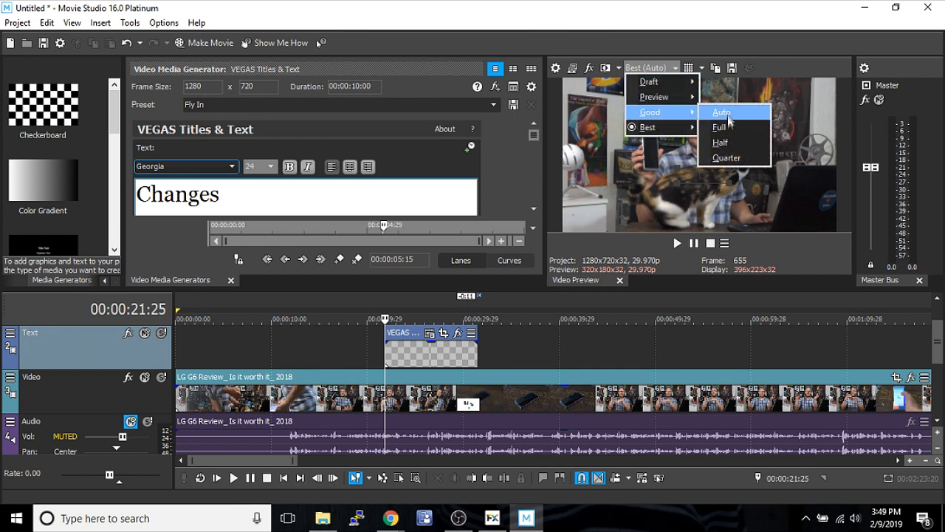
left_click(720, 111)
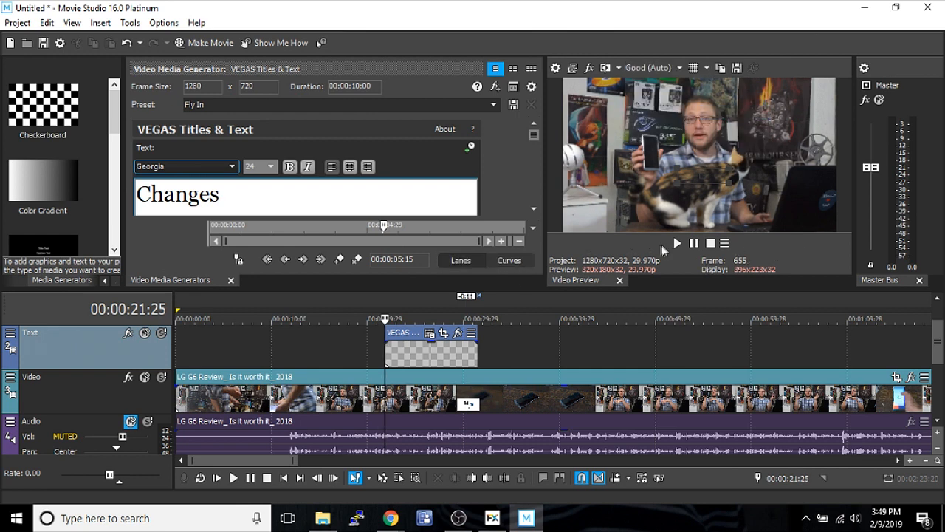
left_click(676, 242)
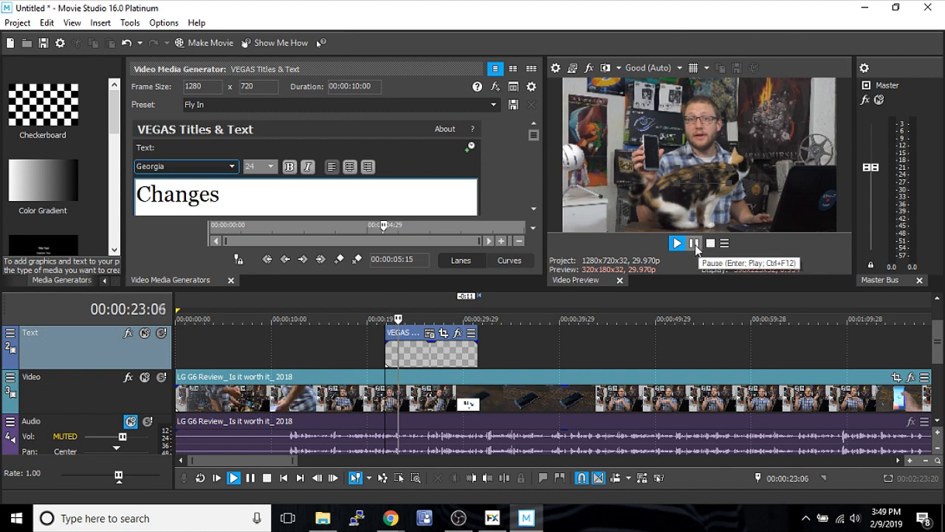
left_click(694, 244)
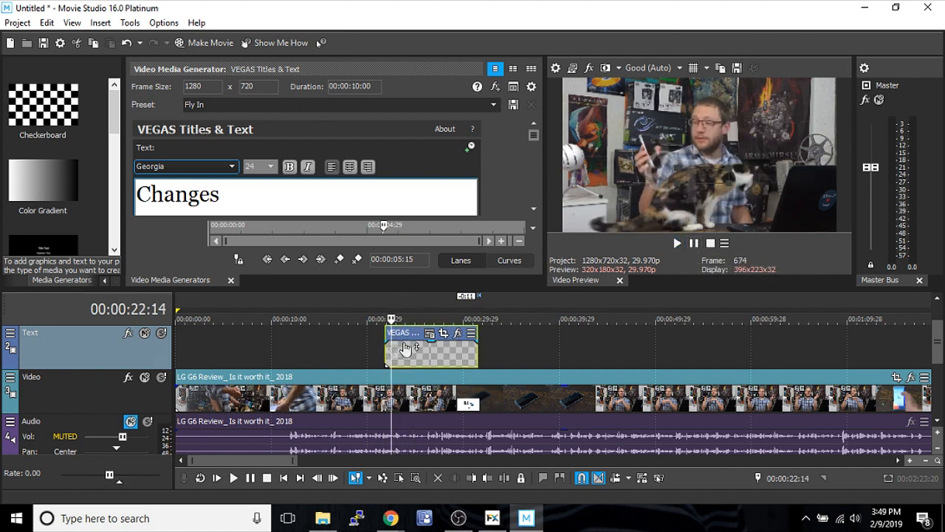
- Select the text event and play back the Earthquake-preset title over the clip
left_click(676, 243)
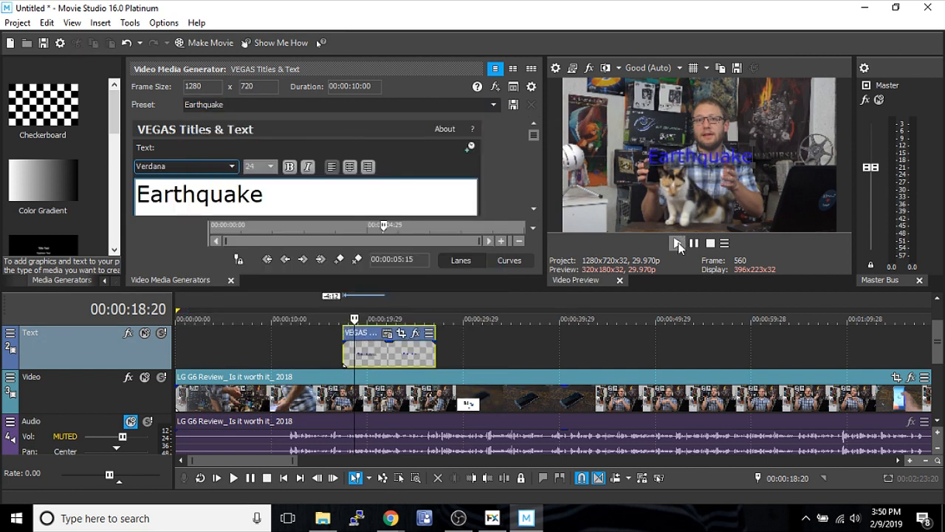
left_click(676, 243)
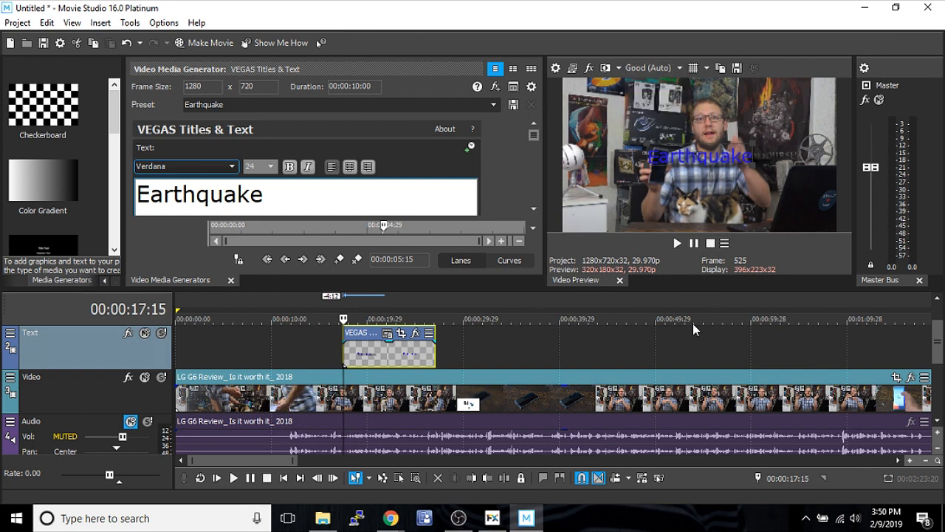
left_click(676, 243)
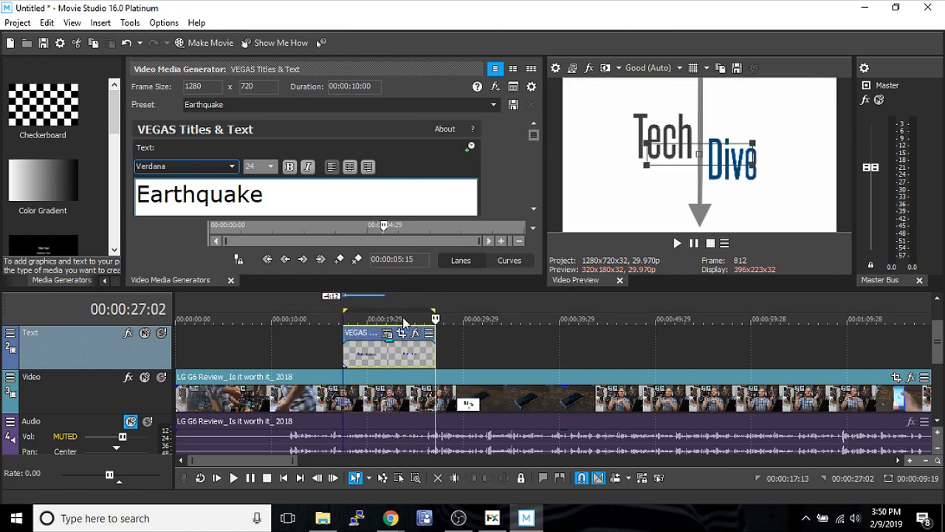
- Try selectively prerendering the Earthquake title region, then cancel at the trial-version notice
right_click(404, 321)
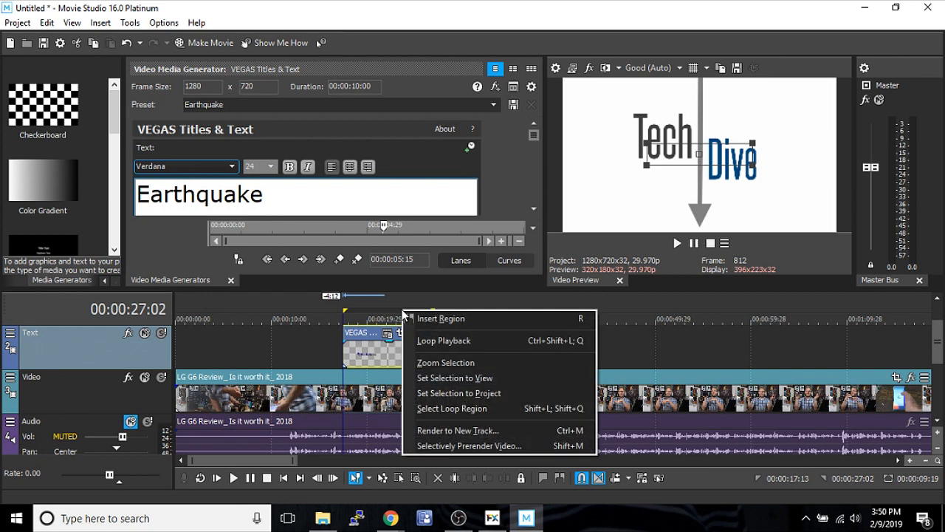
mouse_move(443, 340)
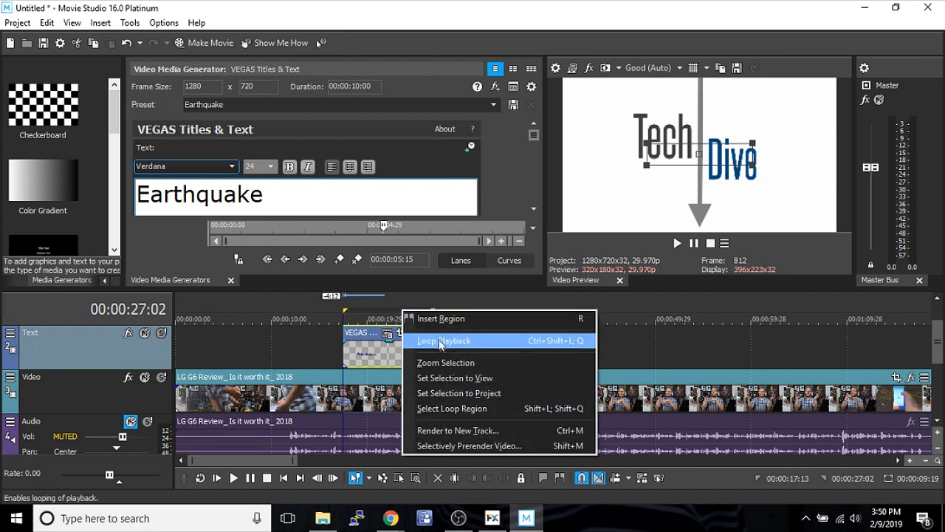
mouse_move(470, 446)
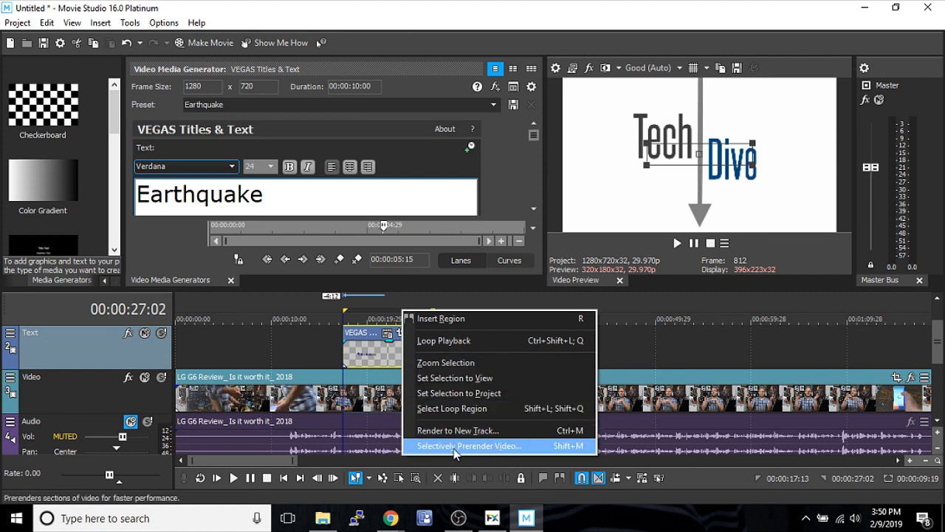
left_click(470, 445)
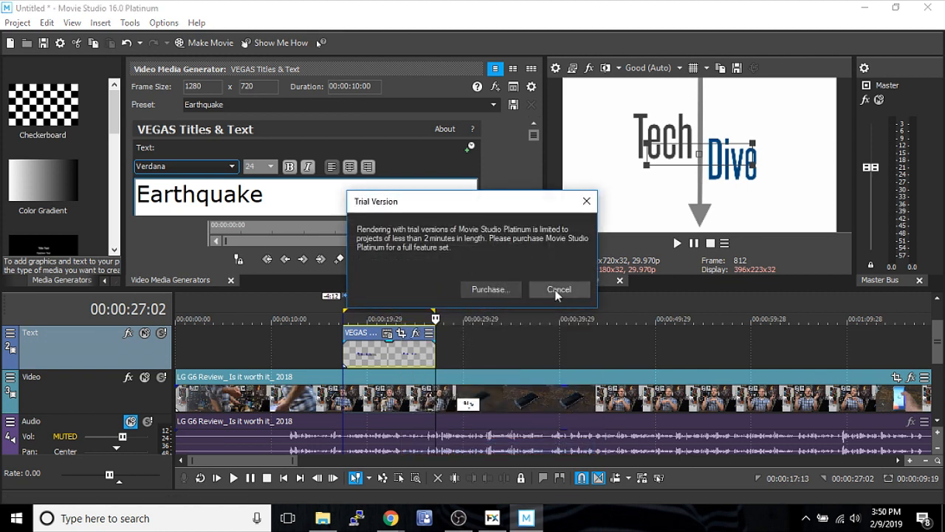
left_click(559, 288)
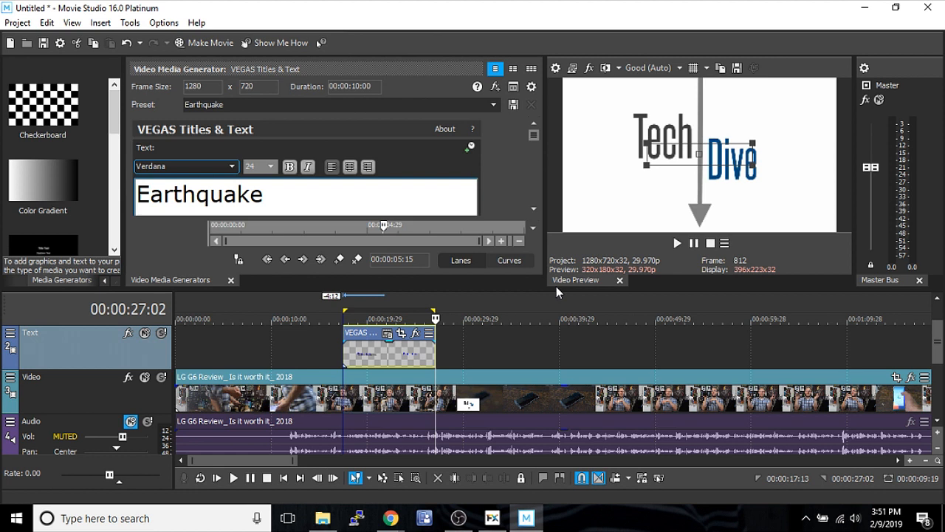
mouse_move(417, 302)
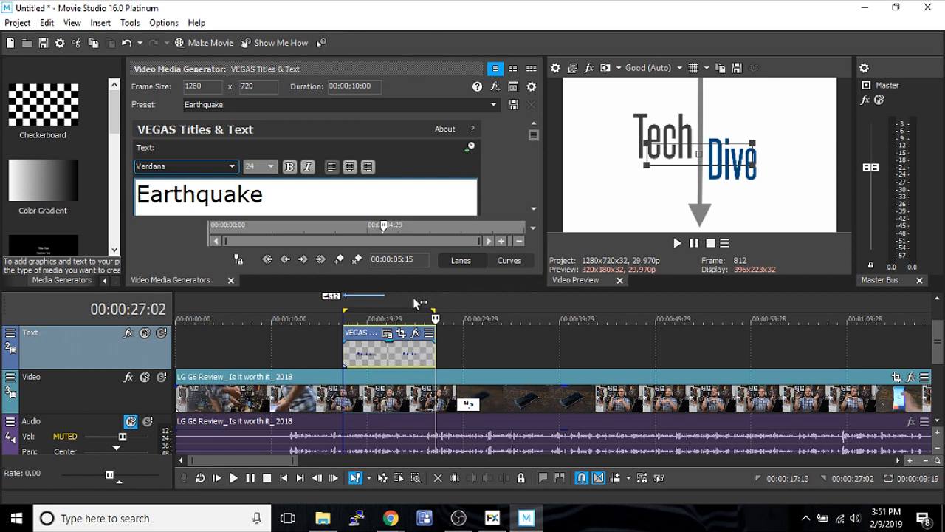
mouse_move(411, 313)
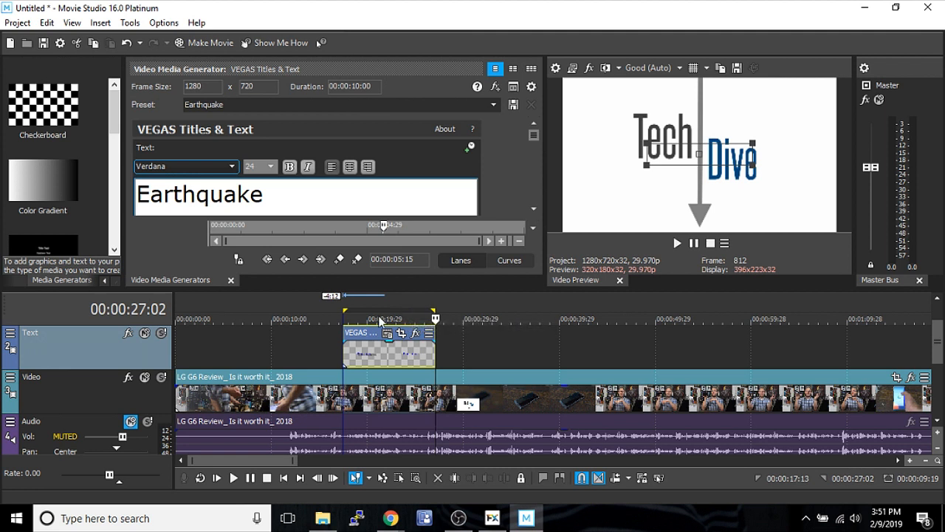
mouse_move(510, 313)
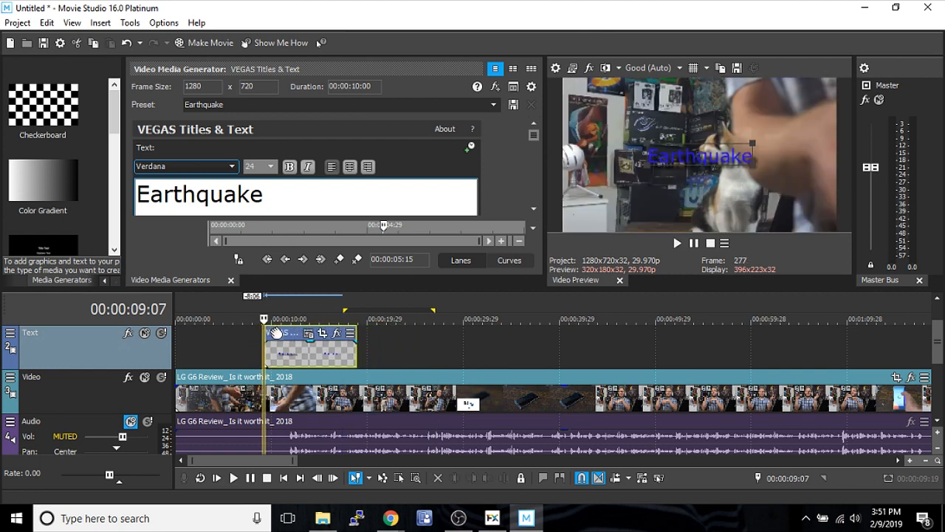
- Play back the repositioned Earthquake title and open the title animation Preset dropdown
left_click(676, 242)
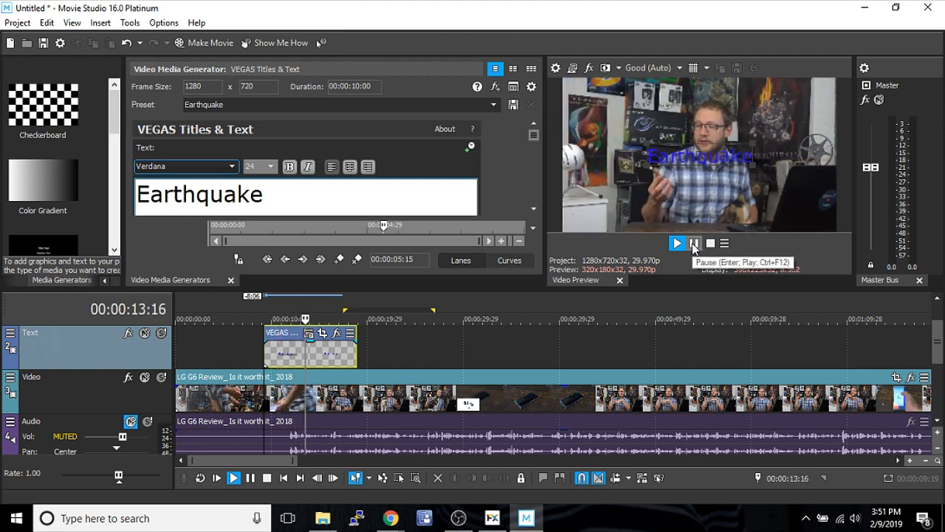
left_click(493, 104)
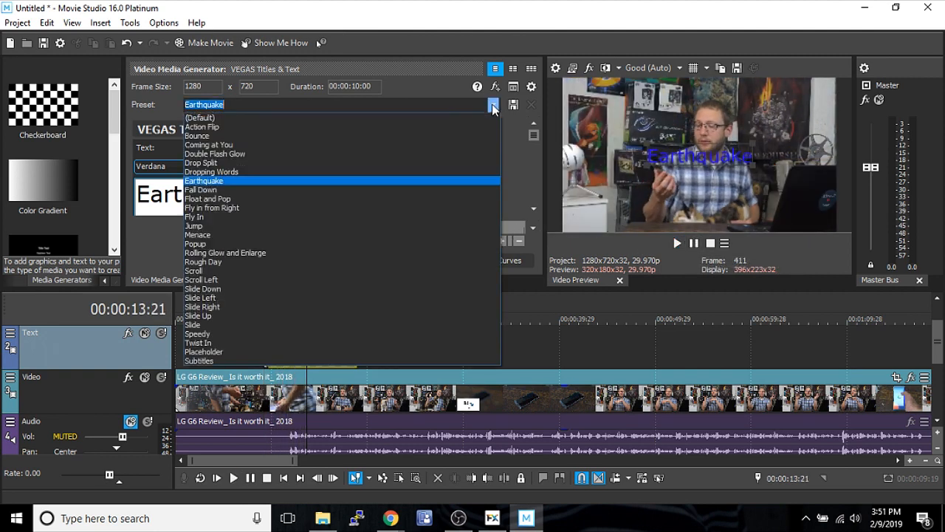